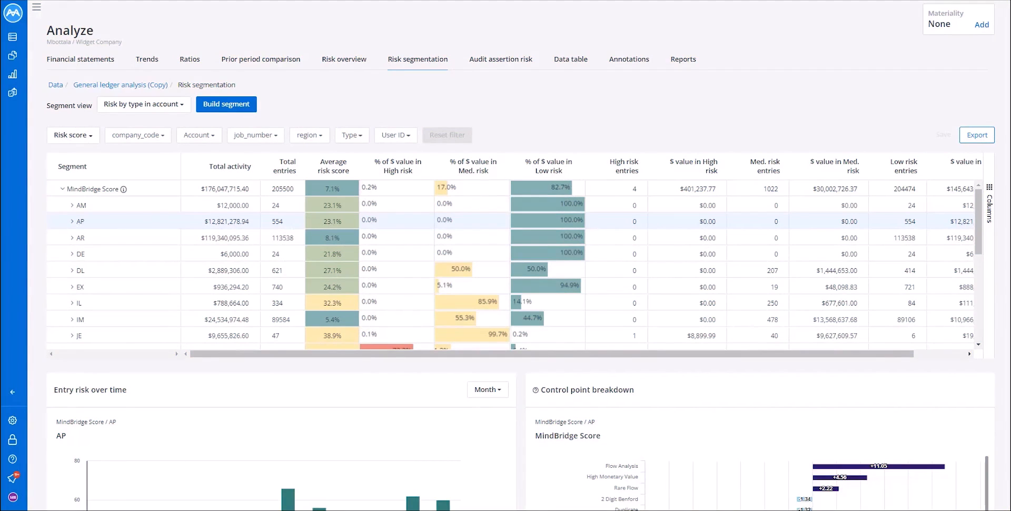
pyautogui.moveTo(129, 182)
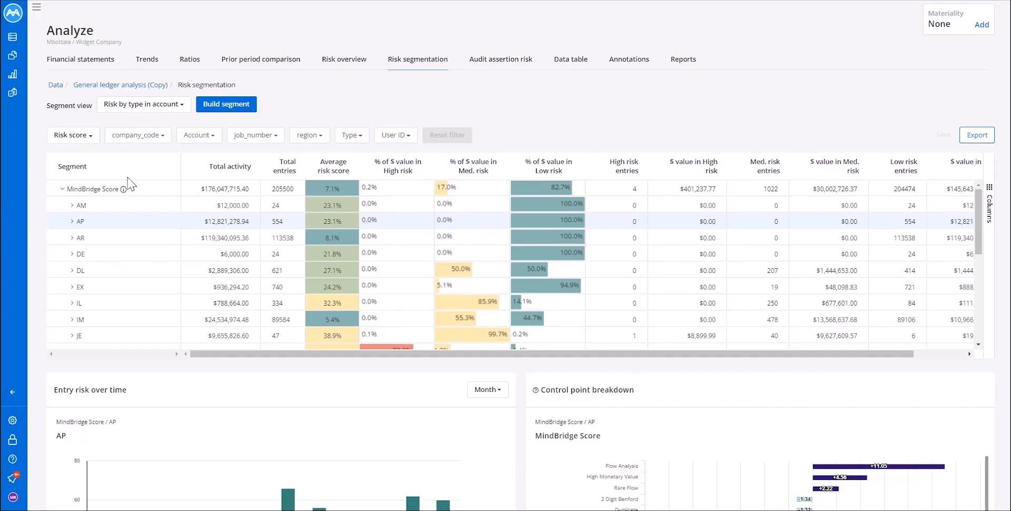
pyautogui.moveTo(418, 59)
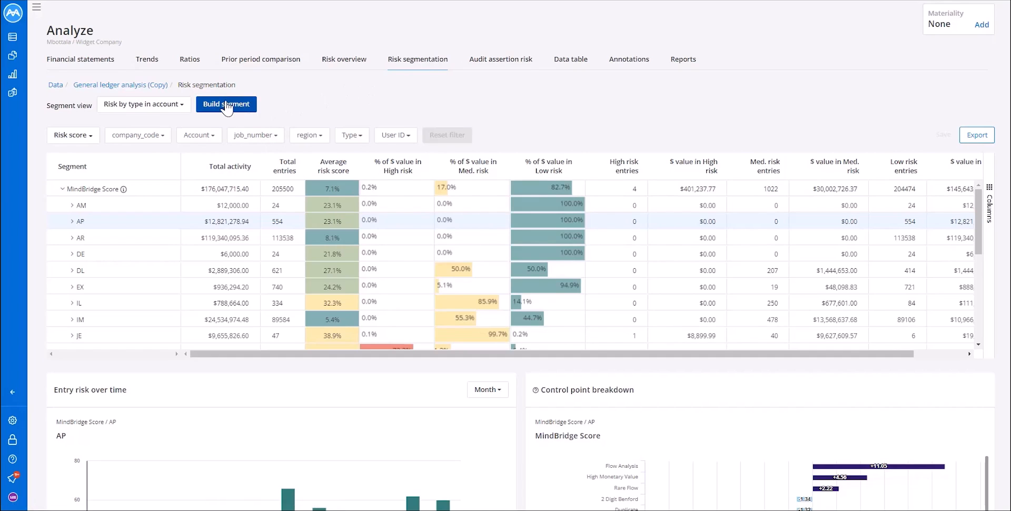
# Step: Bring up the Build risk segment dialog for the copied Risk by type in account segment
pyautogui.click(225, 105)
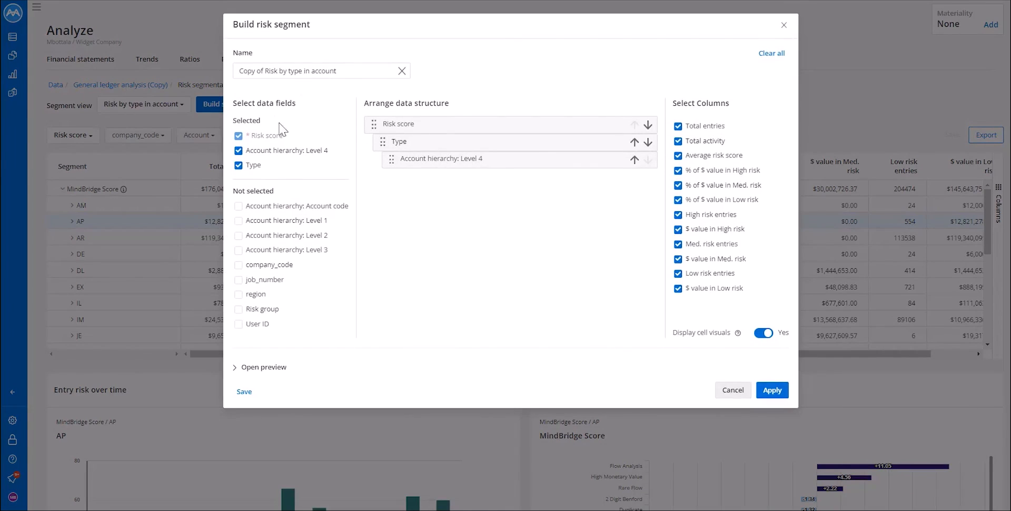
pyautogui.moveTo(286, 195)
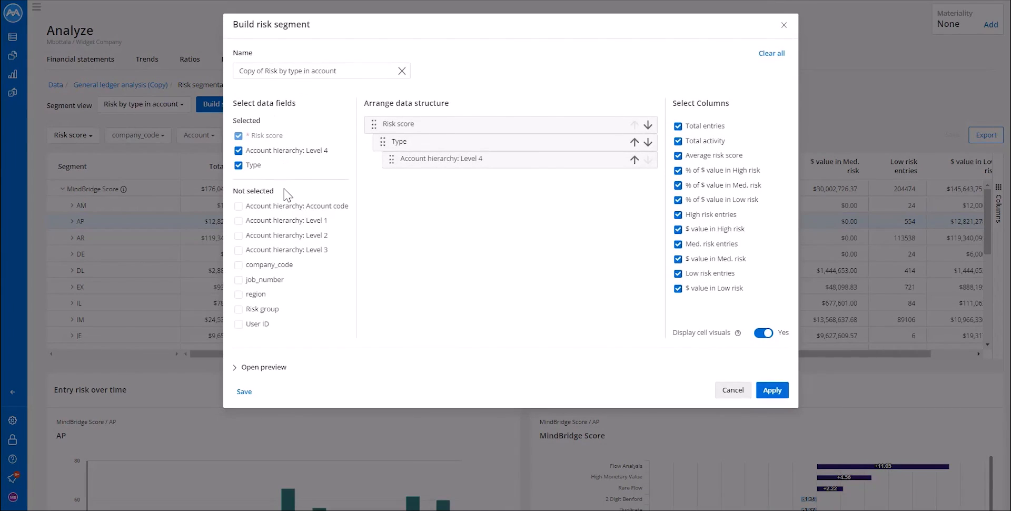
pyautogui.moveTo(580, 250)
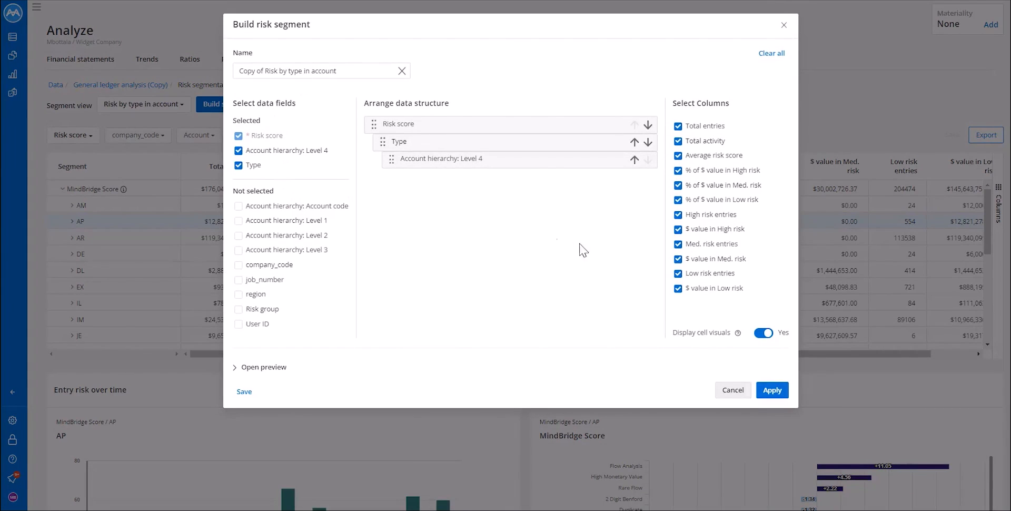
pyautogui.moveTo(733, 390)
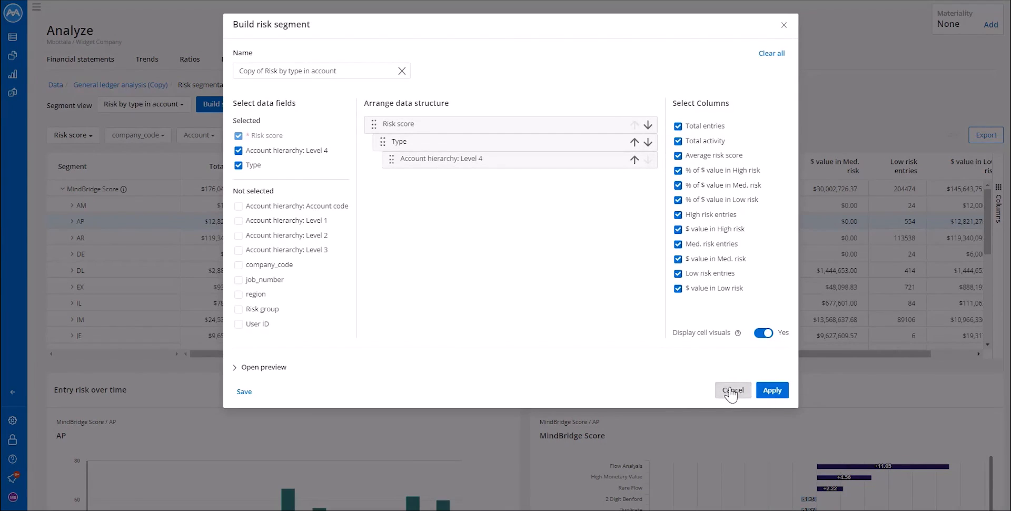
# Step: Cancel the segment builder and expand the AP segment to list its three accounts
pyautogui.click(733, 390)
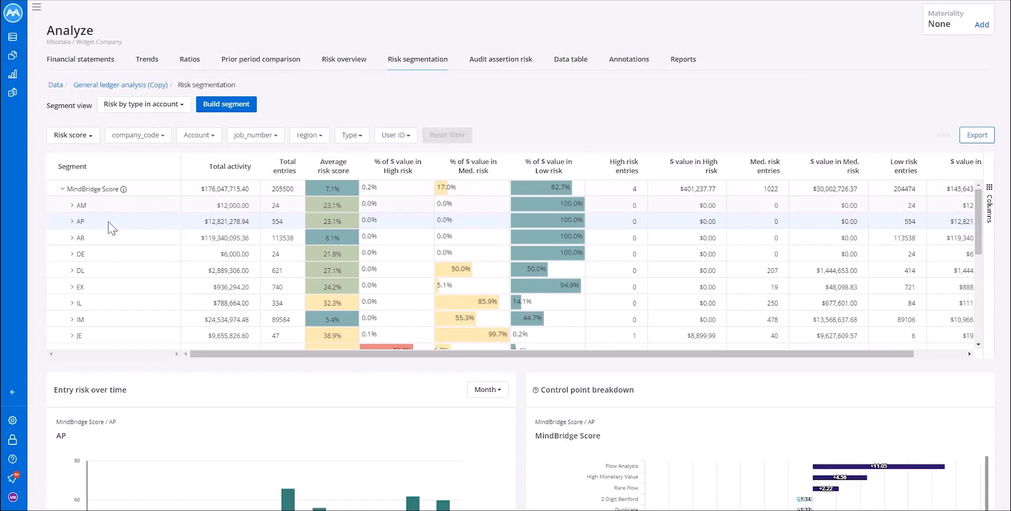
pyautogui.moveTo(115, 113)
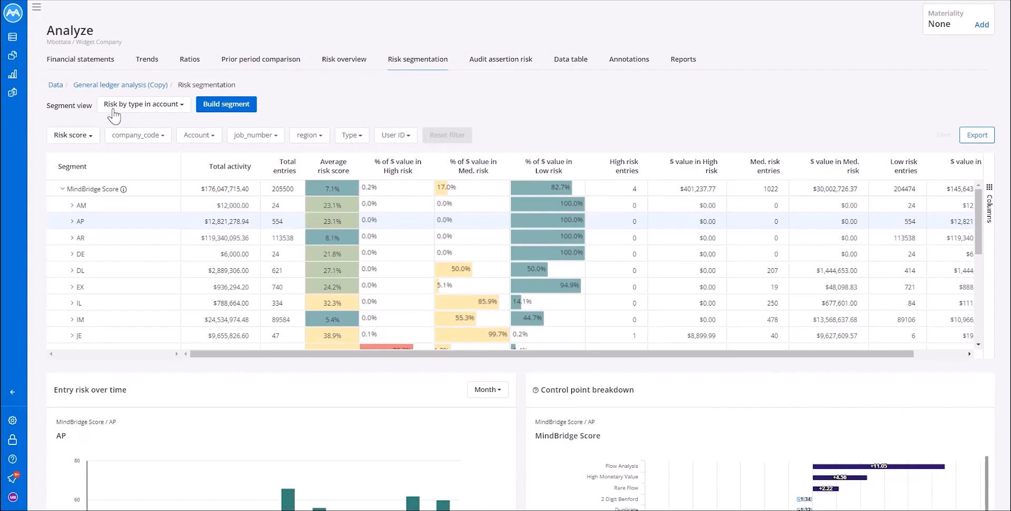
pyautogui.moveTo(109, 176)
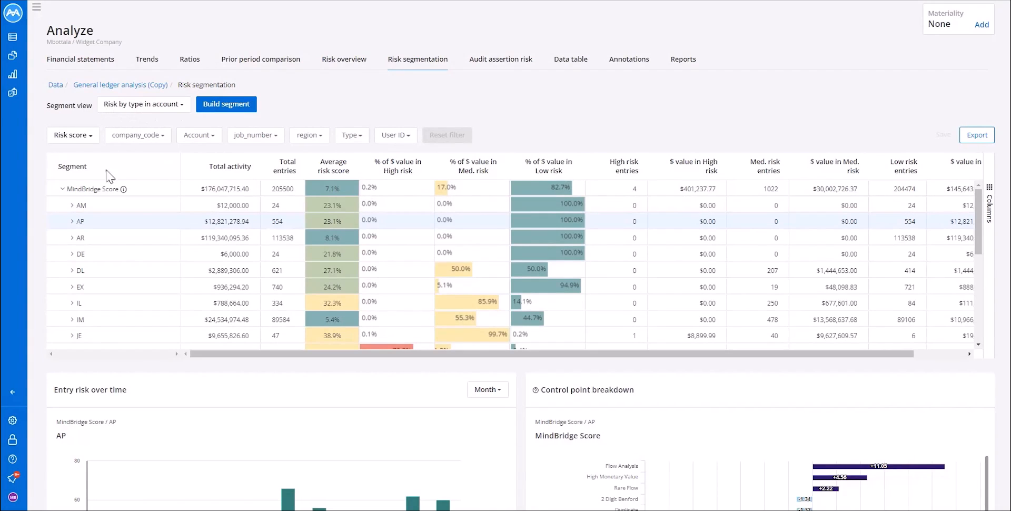
pyautogui.moveTo(82, 242)
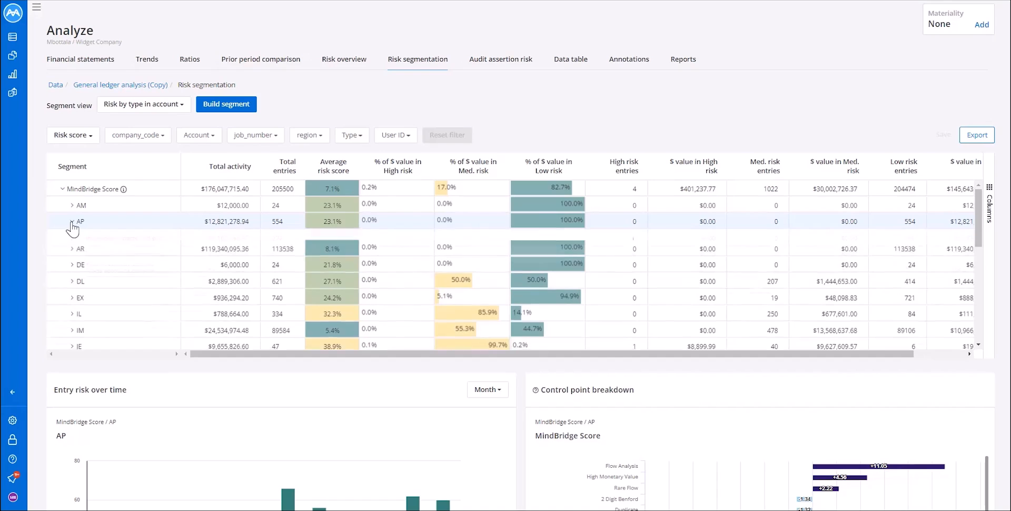
pyautogui.click(72, 220)
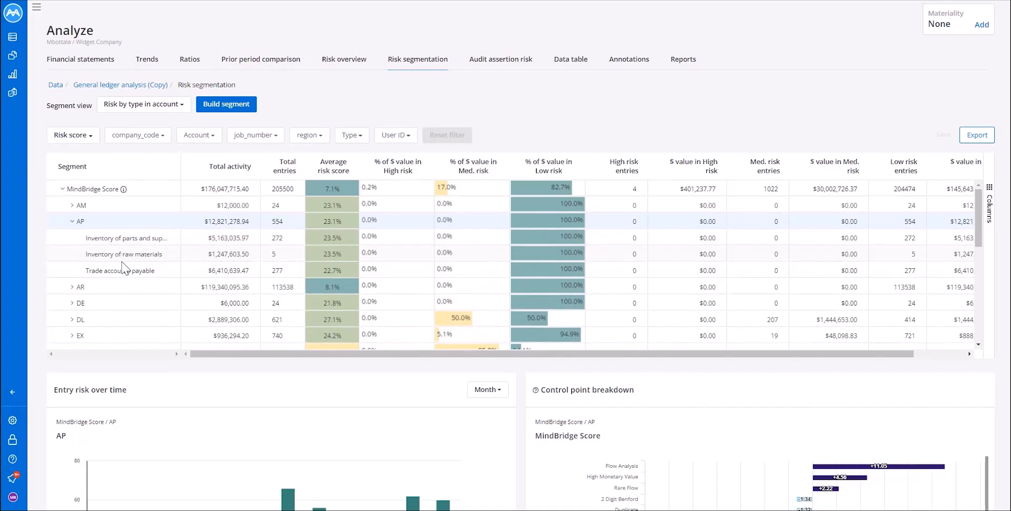
pyautogui.moveTo(150, 287)
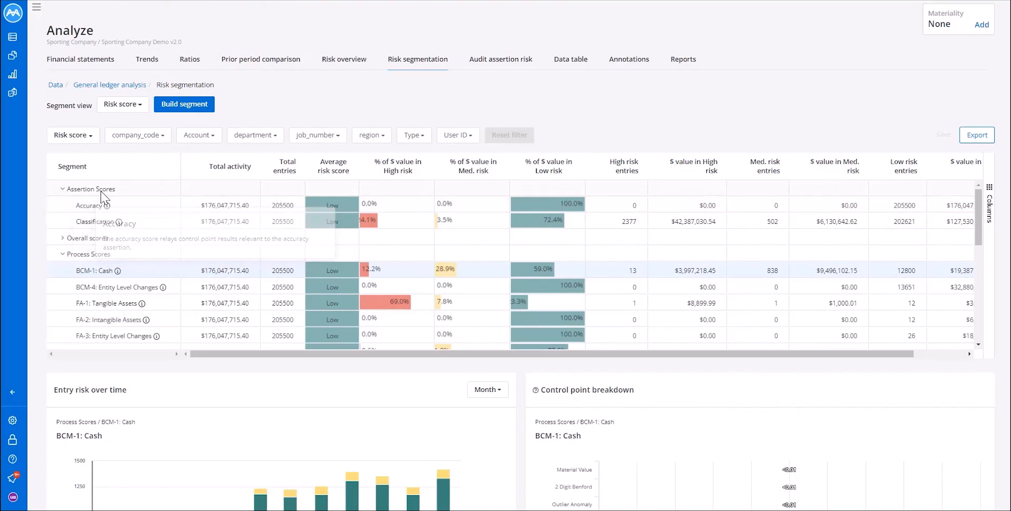
pyautogui.moveTo(108, 312)
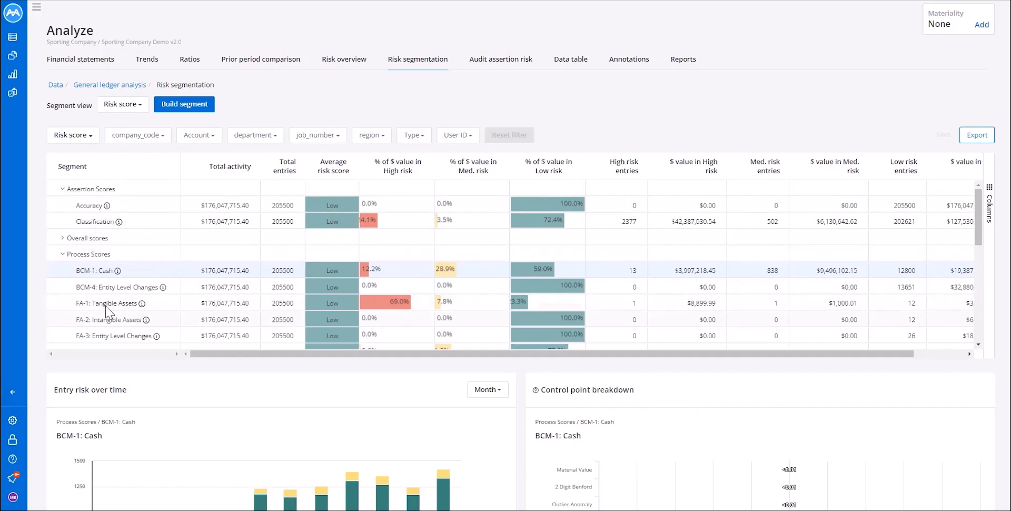
# Step: Scroll the Sporting Company risk segmentation table to reveal assertion and process scores
pyautogui.scroll(-3)
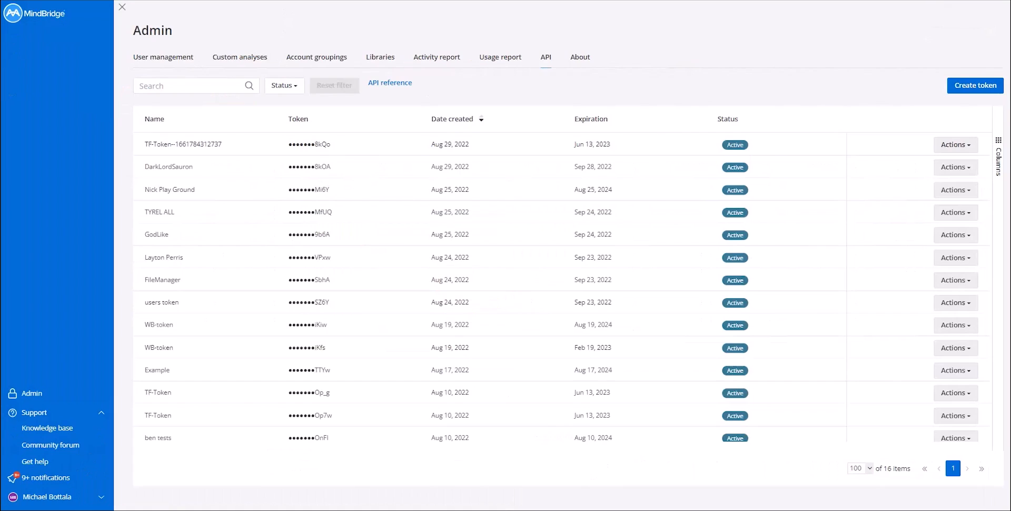
pyautogui.moveTo(33, 394)
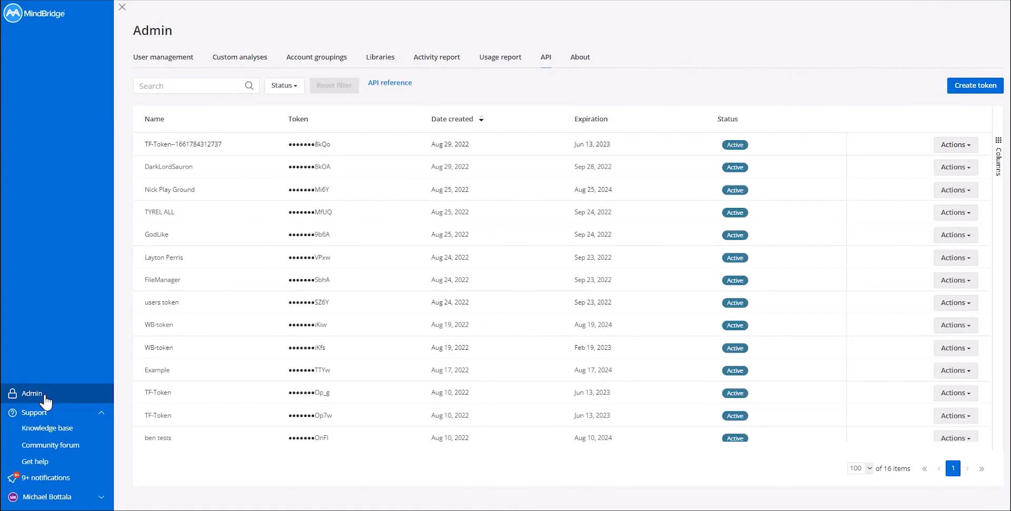
pyautogui.moveTo(547, 62)
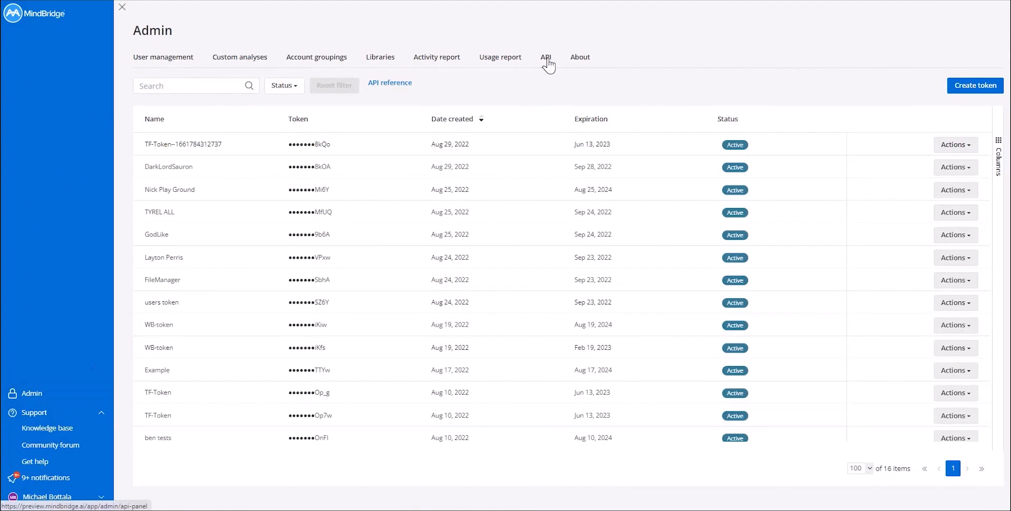
pyautogui.moveTo(975, 85)
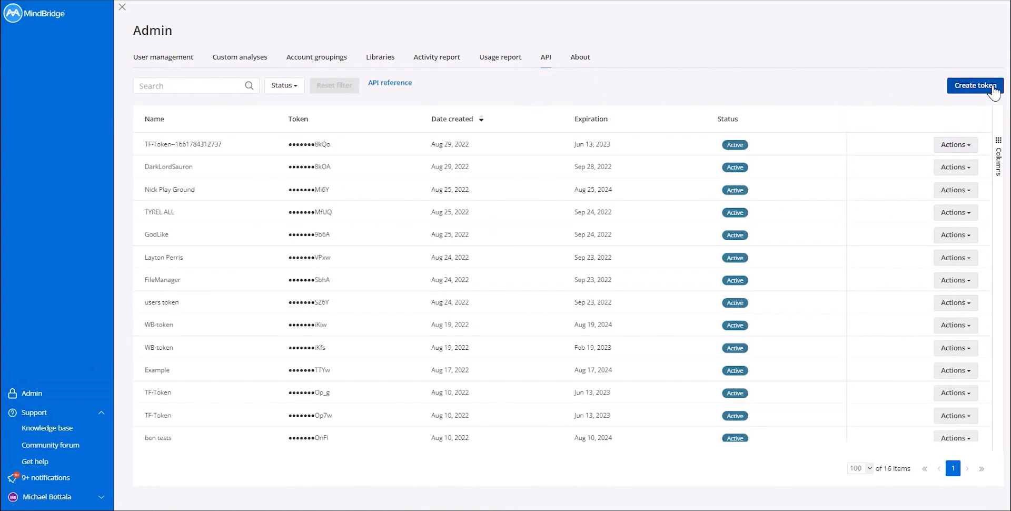
# Step: Start a new API token from the Admin API page, bringing up the Create token form
pyautogui.click(976, 85)
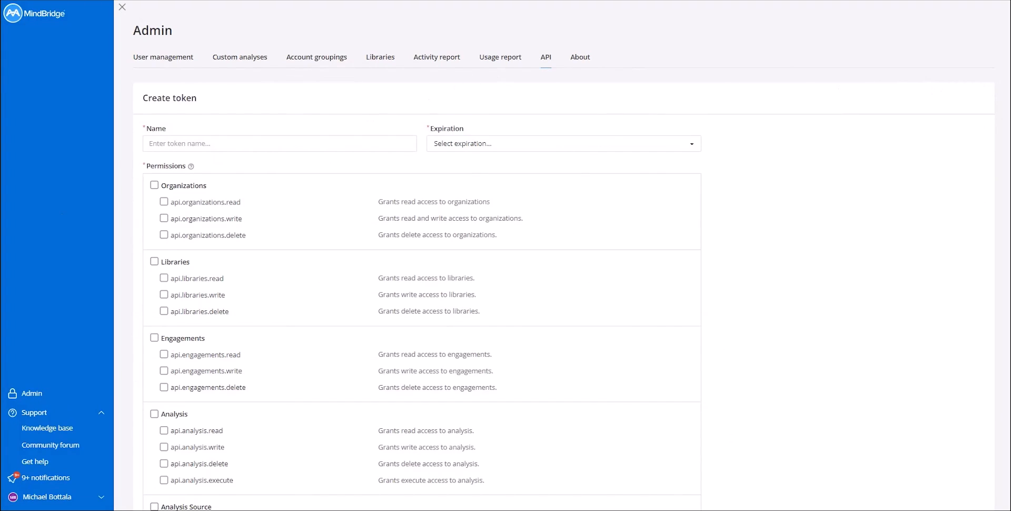